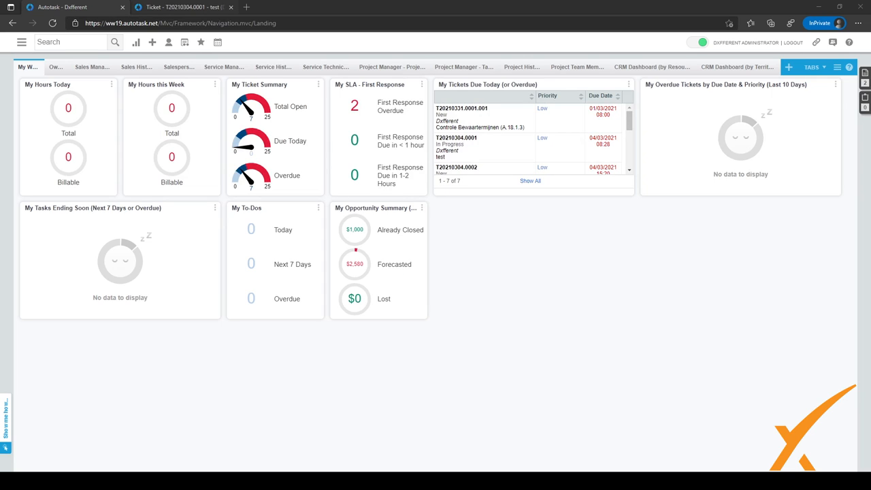
Step: Review the details and activity feed of ticket T20210304.0001, ending at its Tools menu
{"action": "left_click", "coordinate": [184, 7]}
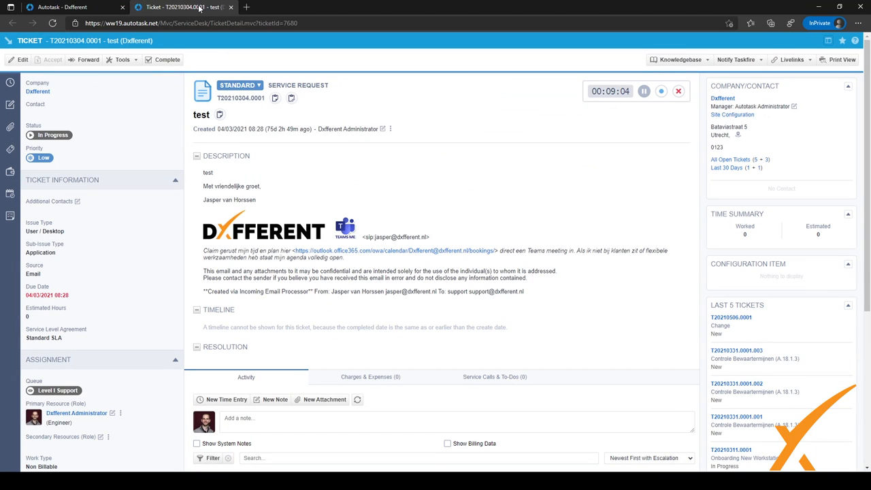
{"action": "scroll", "scroll_direction": "down", "scroll_amount": 3}
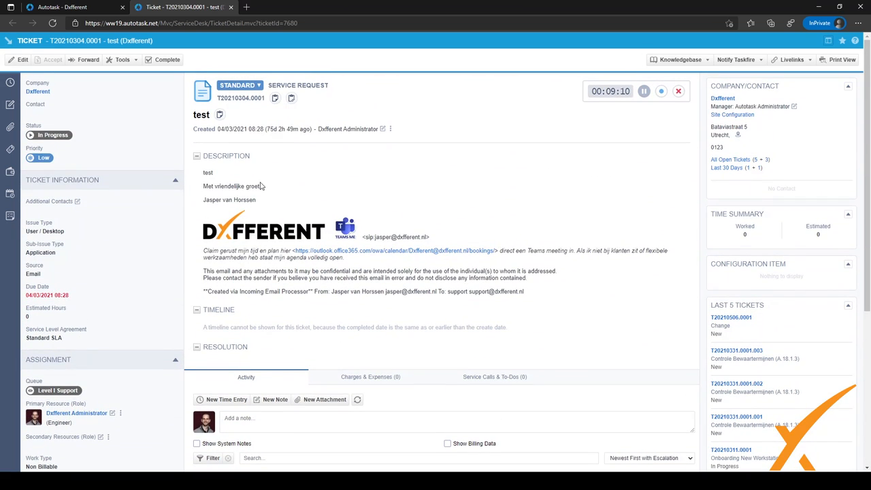
{"action": "scroll", "scroll_direction": "down", "scroll_amount": 3}
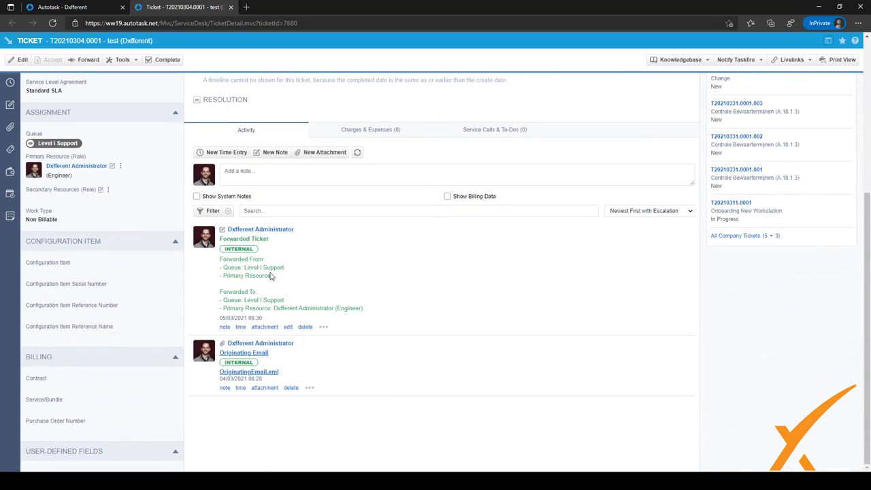
{"action": "scroll", "scroll_direction": "up", "scroll_amount": 3}
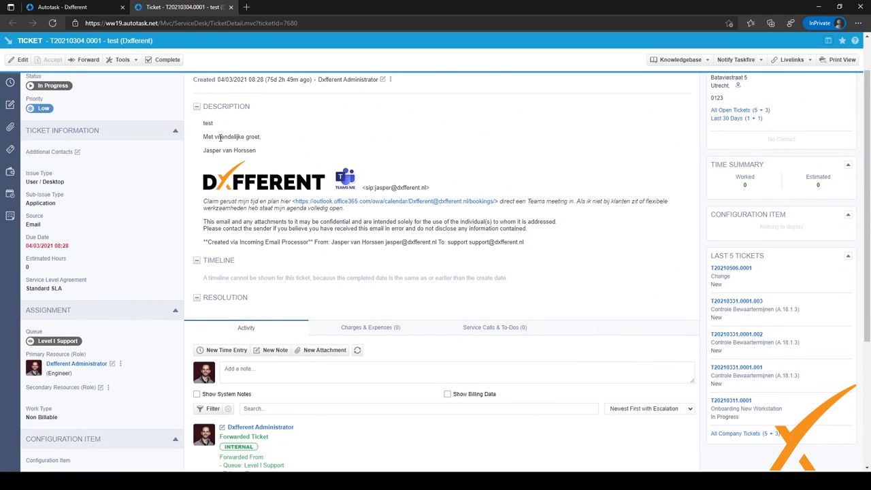
{"action": "left_click", "coordinate": [122, 60]}
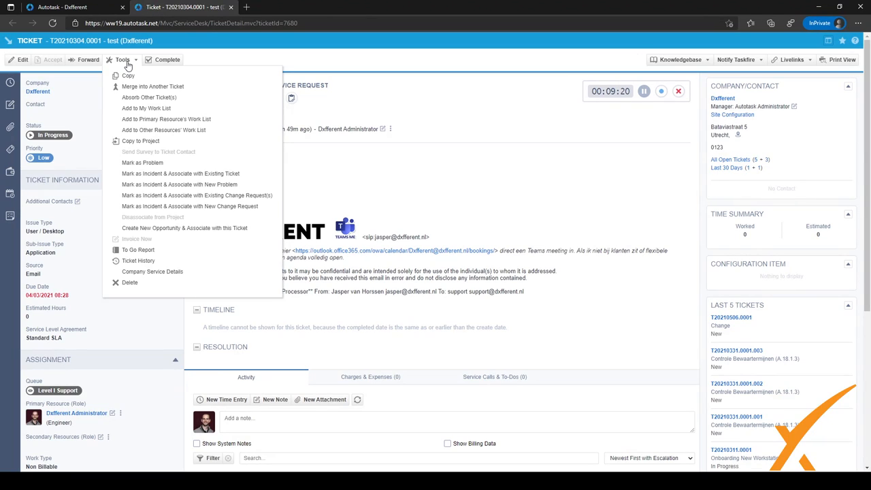
{"action": "mouse_move", "coordinate": [139, 262]}
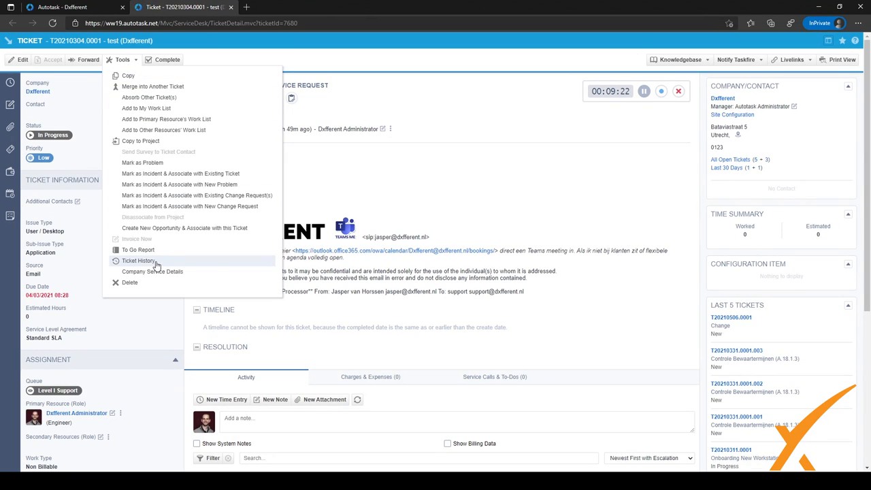
Step: Show Ticket History for T20210304.0001 with its SLA events and change log
{"action": "left_click", "coordinate": [139, 261]}
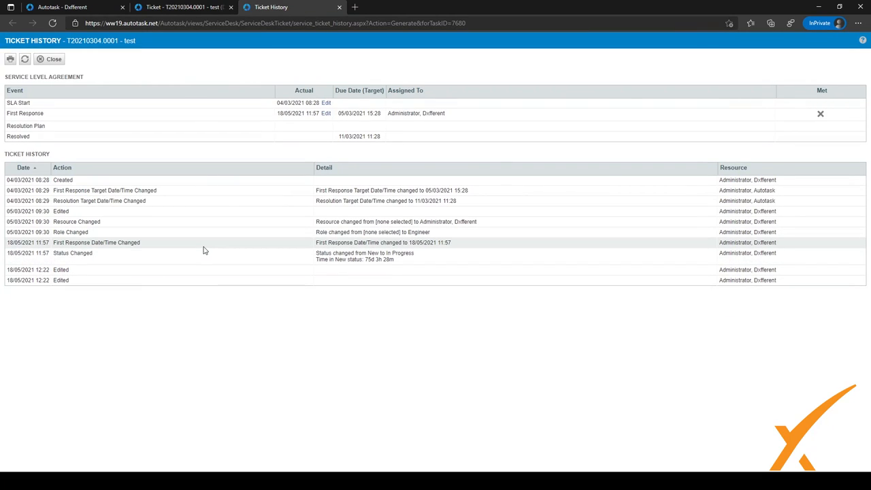
{"action": "mouse_move", "coordinate": [112, 81]}
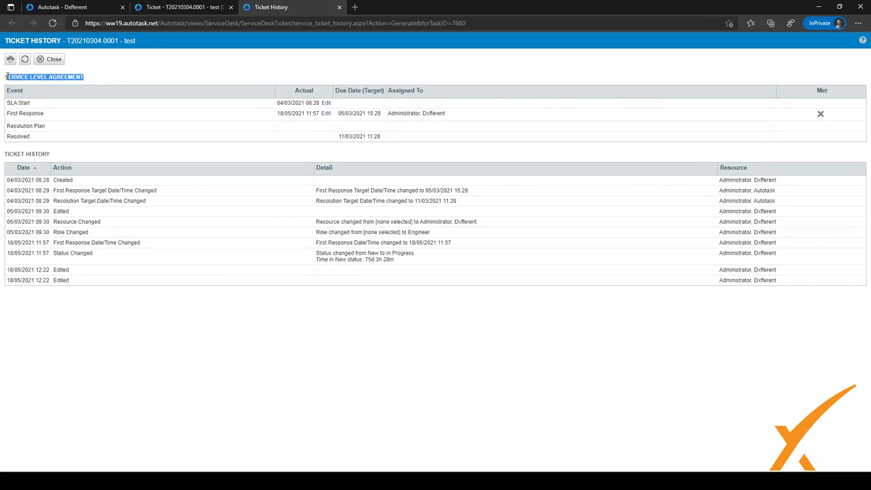
{"action": "mouse_move", "coordinate": [57, 156]}
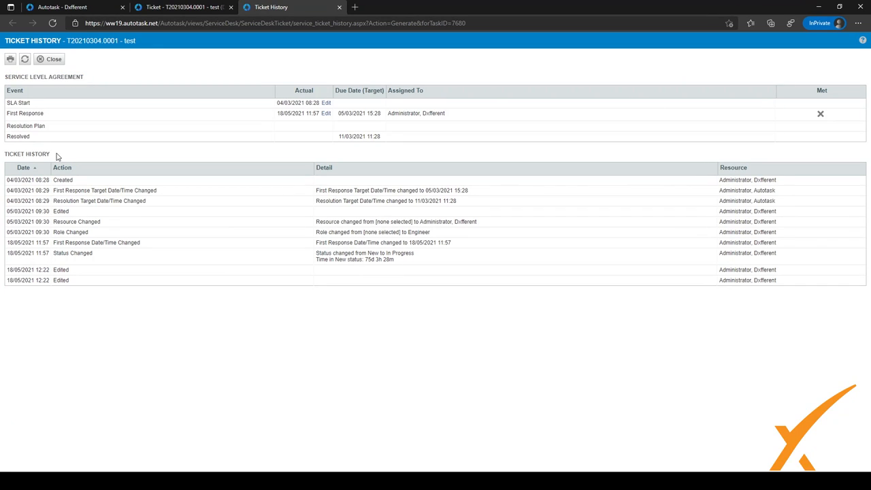
{"action": "double_click", "coordinate": [27, 153]}
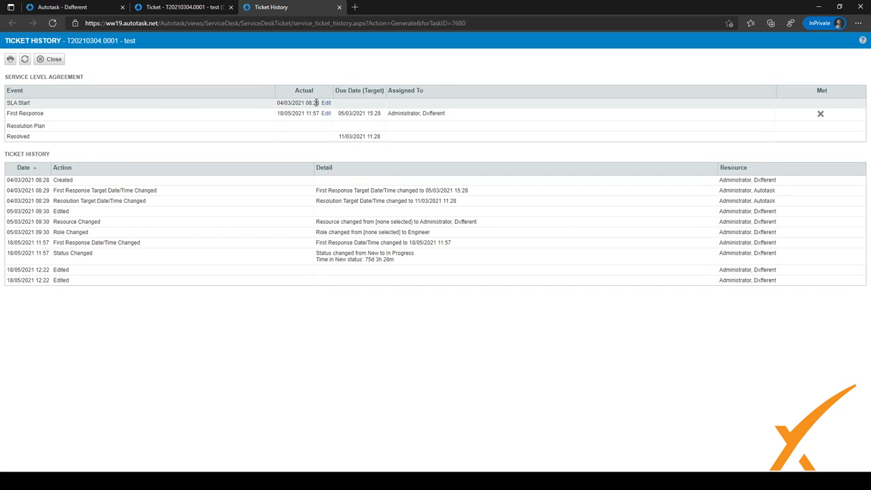
{"action": "double_click", "coordinate": [297, 103]}
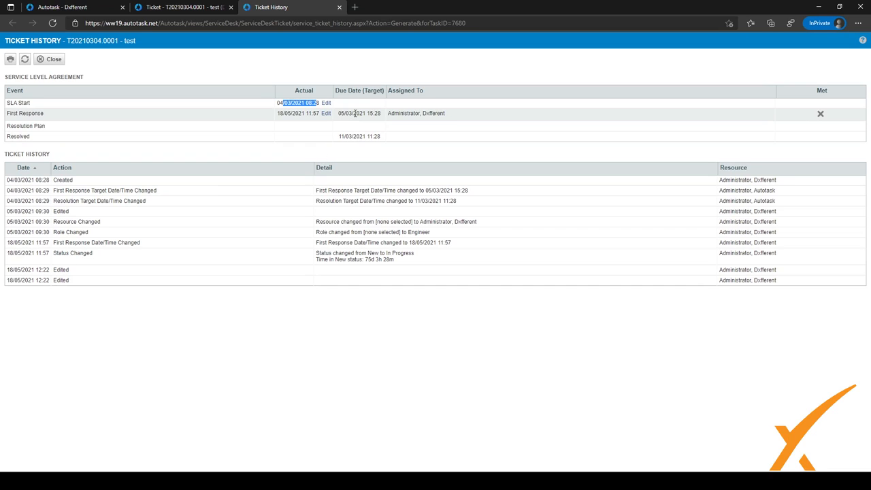
{"action": "double_click", "coordinate": [359, 113]}
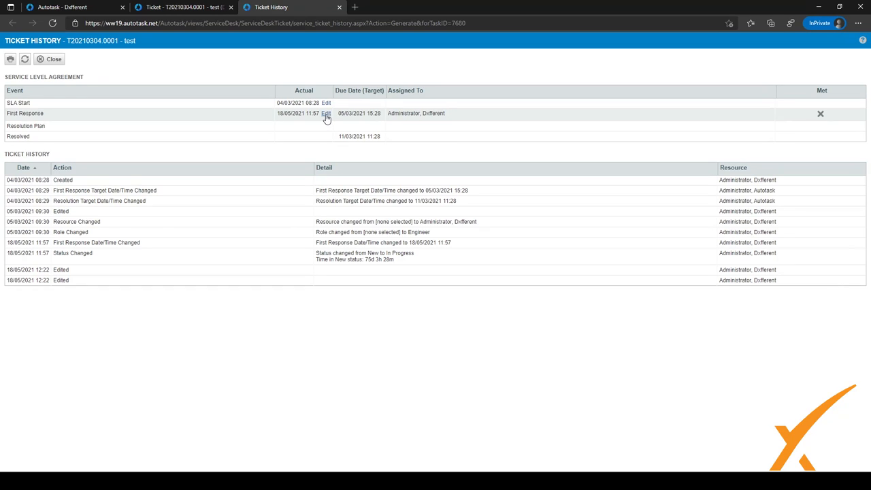
{"action": "left_click", "coordinate": [327, 113]}
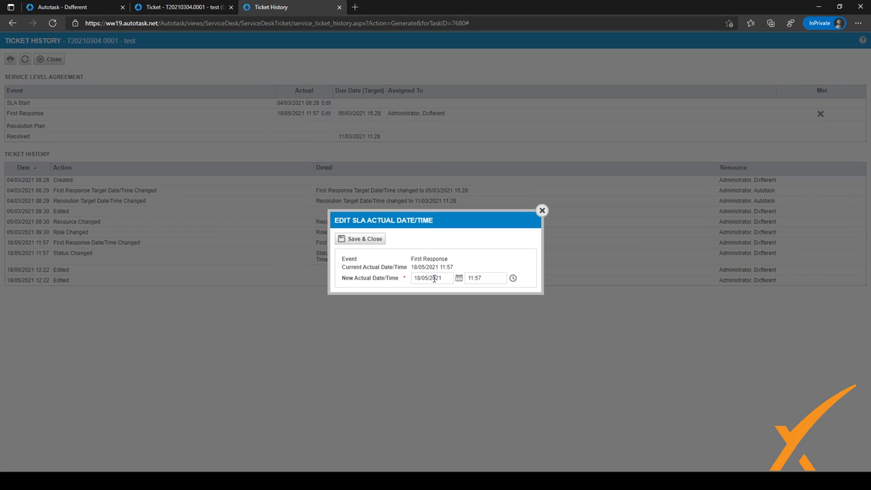
{"action": "left_click", "coordinate": [459, 278]}
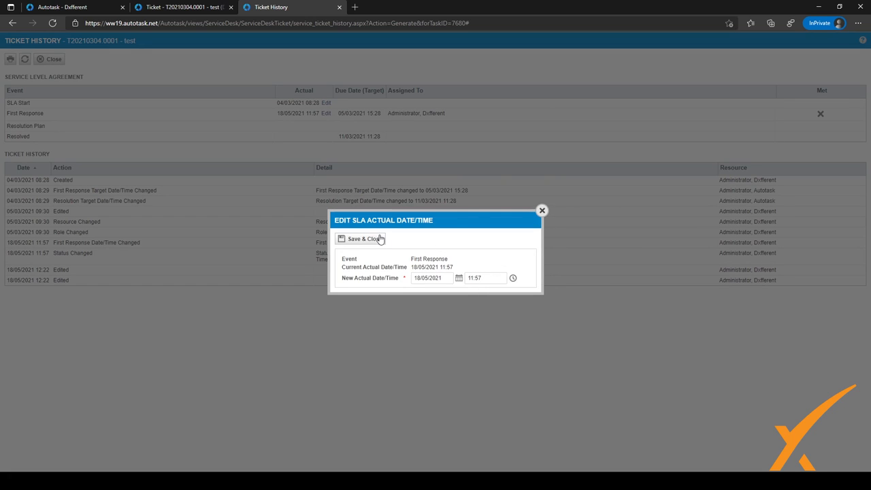
{"action": "mouse_move", "coordinate": [542, 210]}
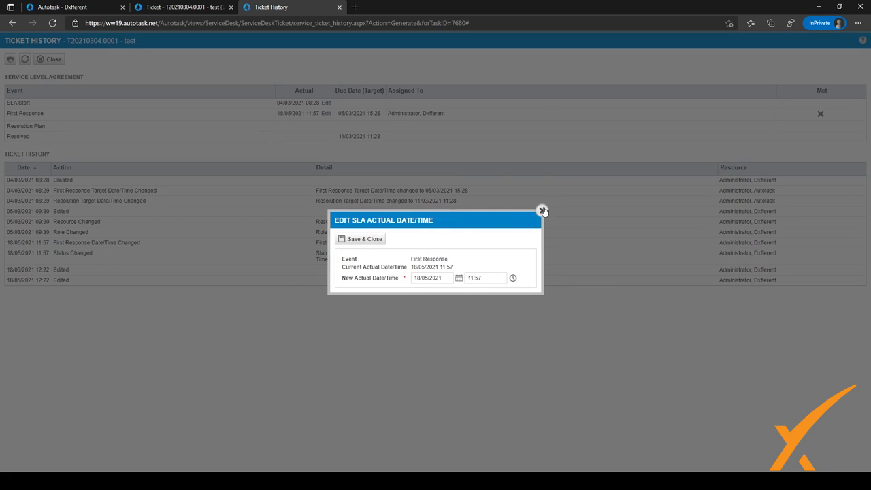
{"action": "left_click", "coordinate": [543, 210]}
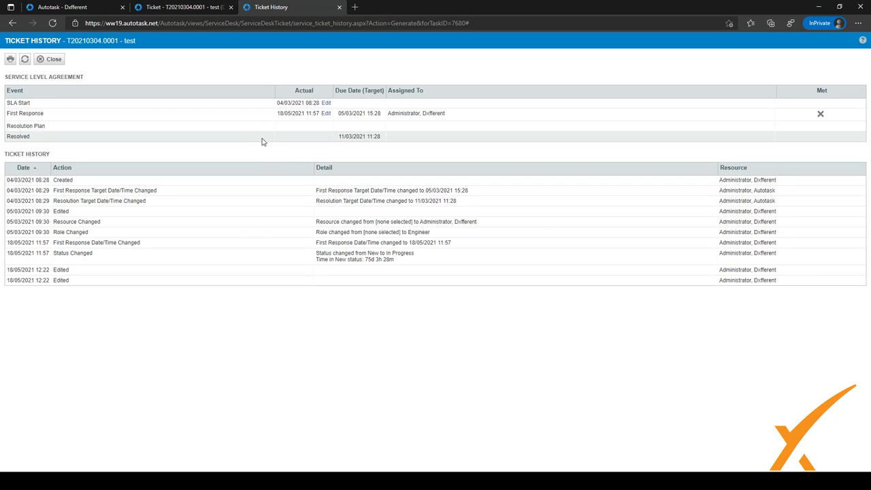
{"action": "mouse_move", "coordinate": [344, 136]}
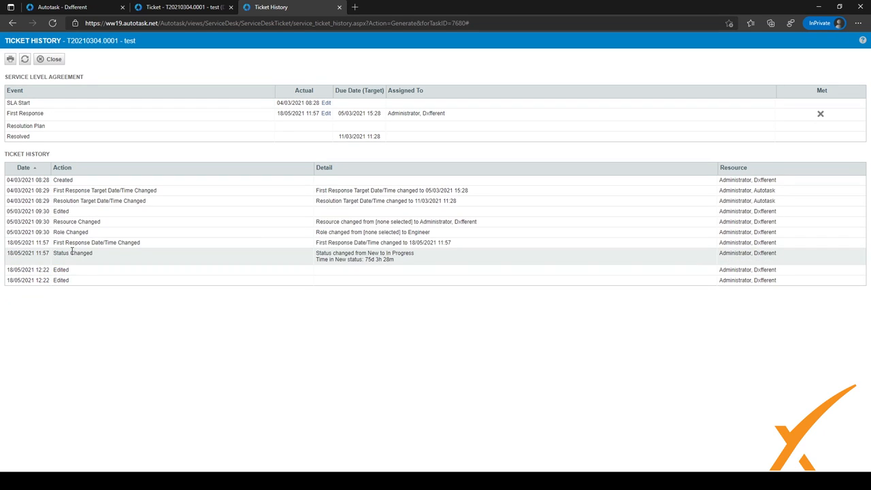
Step: Inspect the Status Changed entry showing New to In Progress on 18/05/2021 11:57
{"action": "double_click", "coordinate": [73, 252]}
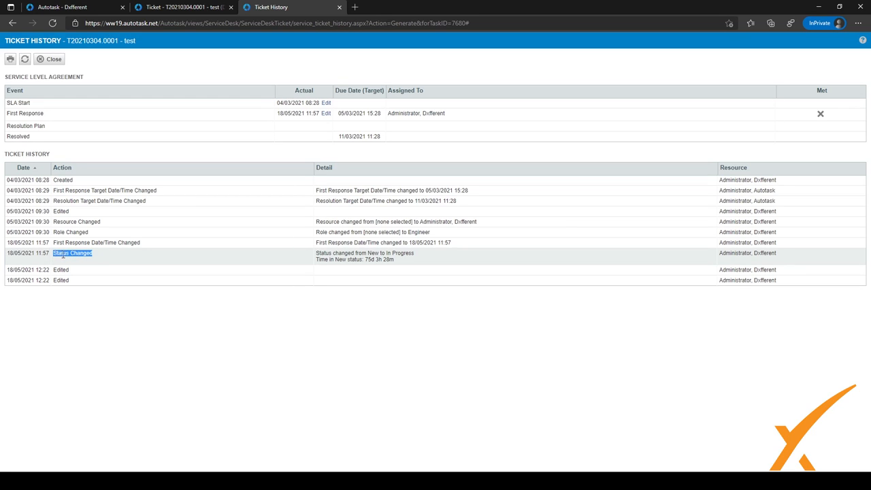
{"action": "mouse_move", "coordinate": [325, 256]}
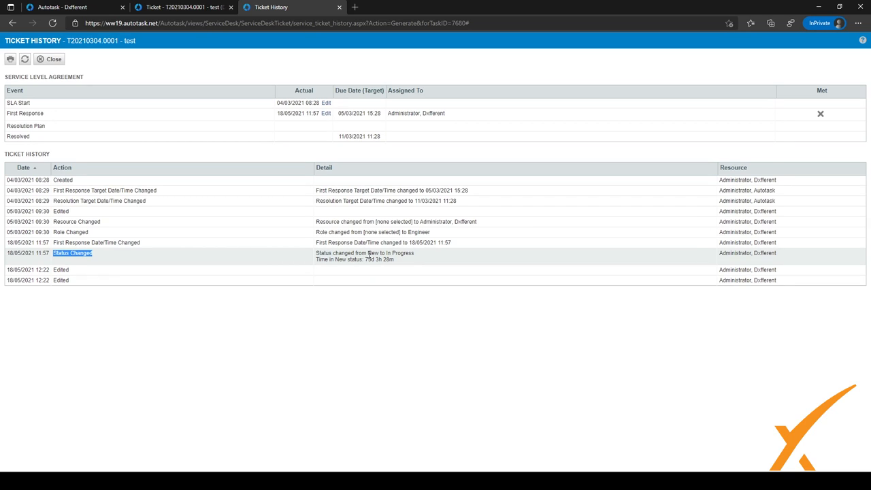
{"action": "mouse_move", "coordinate": [399, 261]}
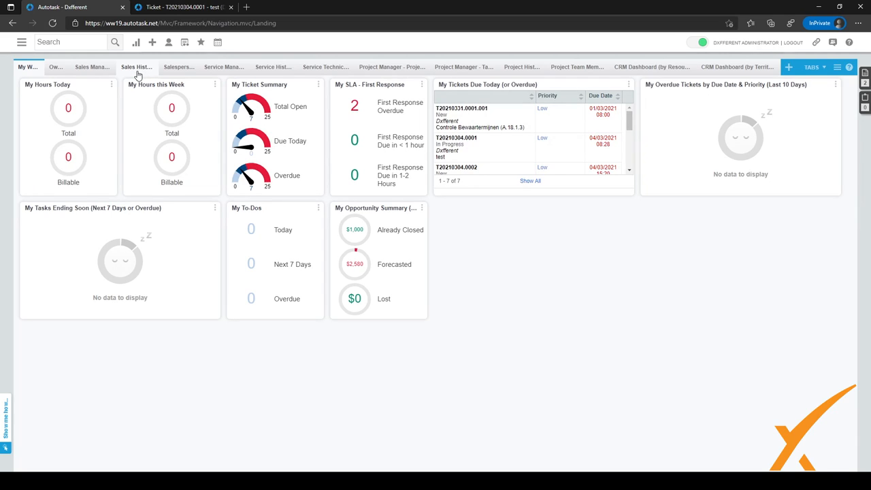
{"action": "mouse_move", "coordinate": [130, 78]}
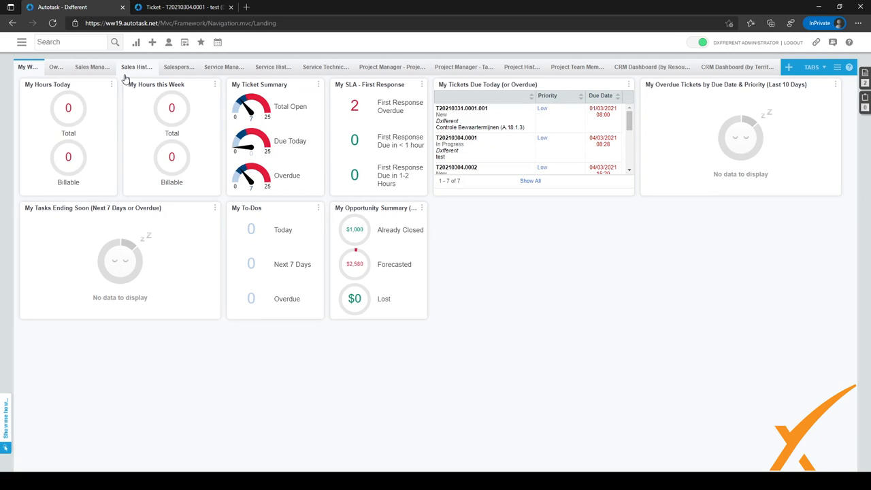
Step: Reach the Deleted Ticket Log via Admin > Features & Settings > Service Desk (Tickets)
{"action": "left_click", "coordinate": [22, 42]}
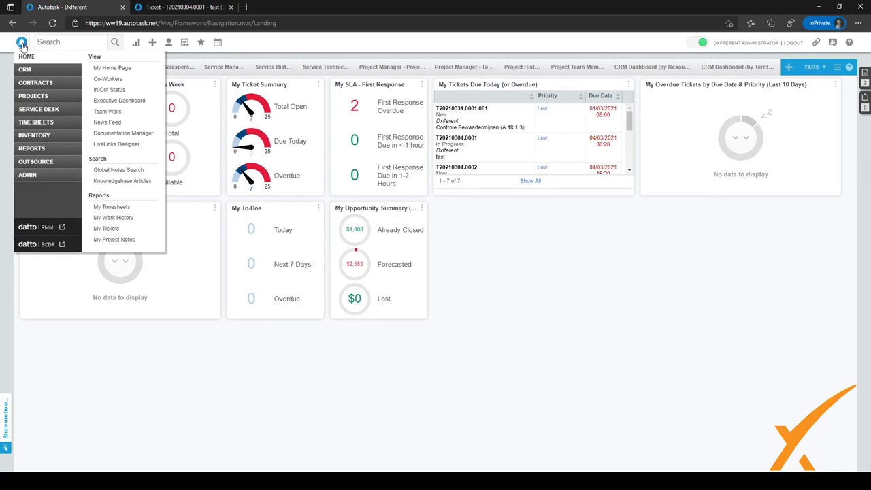
{"action": "left_click", "coordinate": [28, 174]}
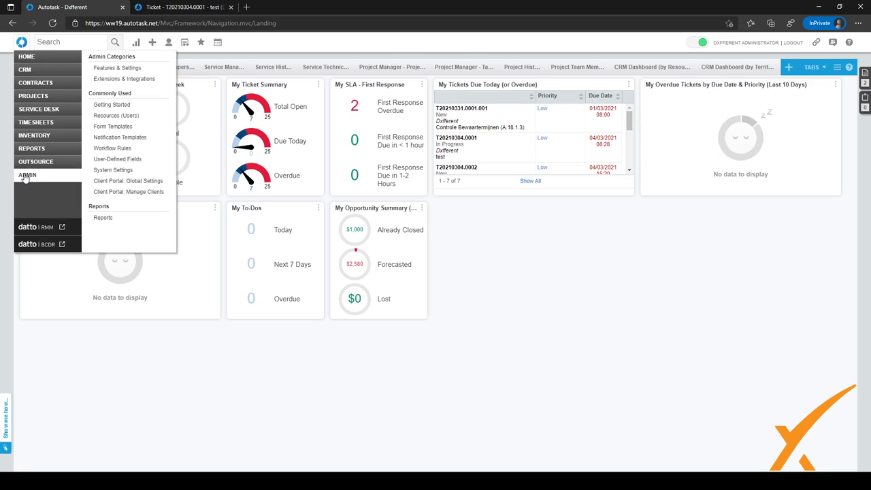
{"action": "left_click", "coordinate": [117, 68]}
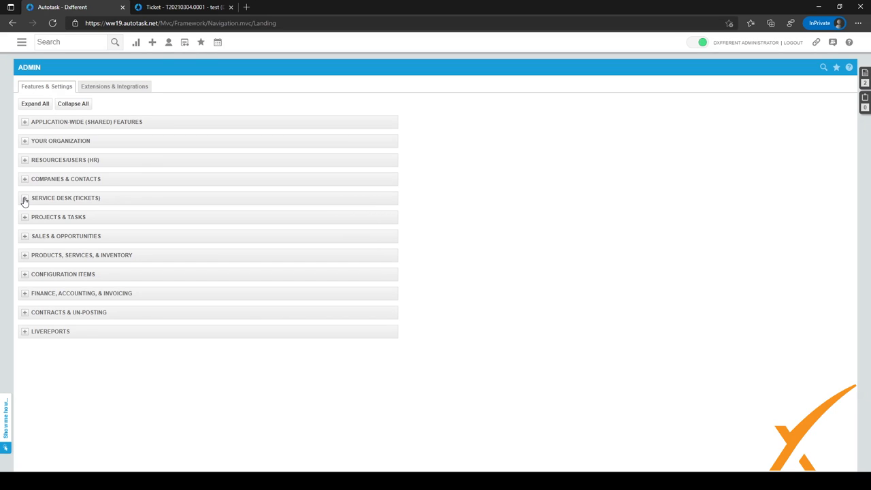
{"action": "left_click", "coordinate": [24, 199]}
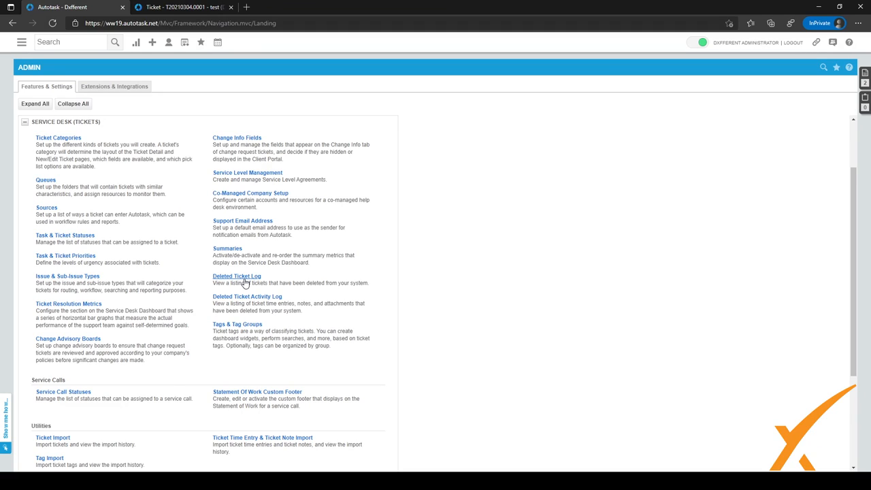
{"action": "left_click", "coordinate": [237, 275]}
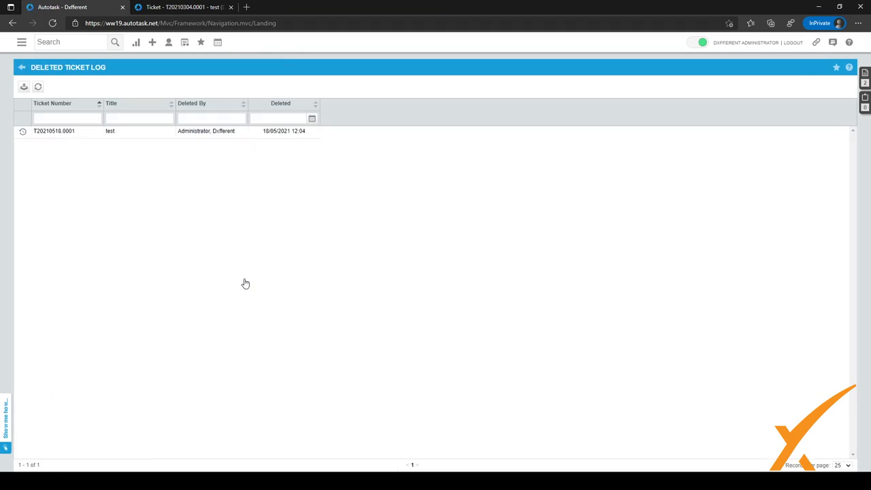
{"action": "mouse_move", "coordinate": [218, 225]}
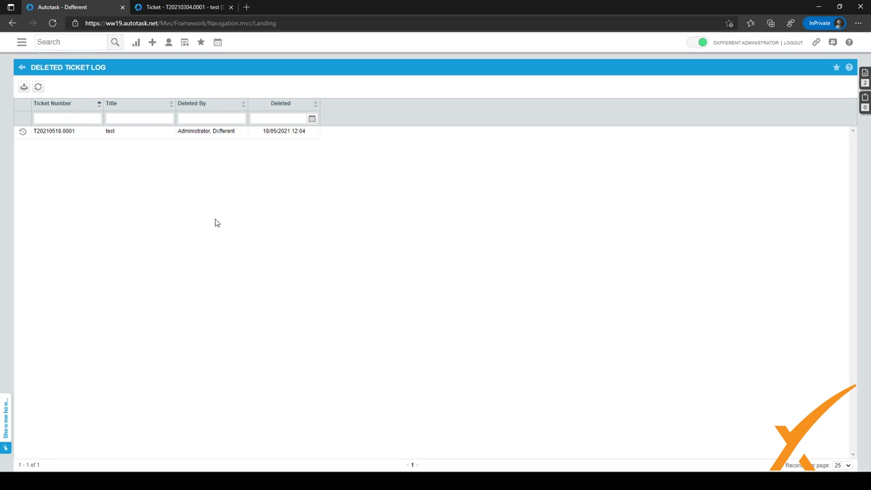
{"action": "mouse_move", "coordinate": [161, 196]}
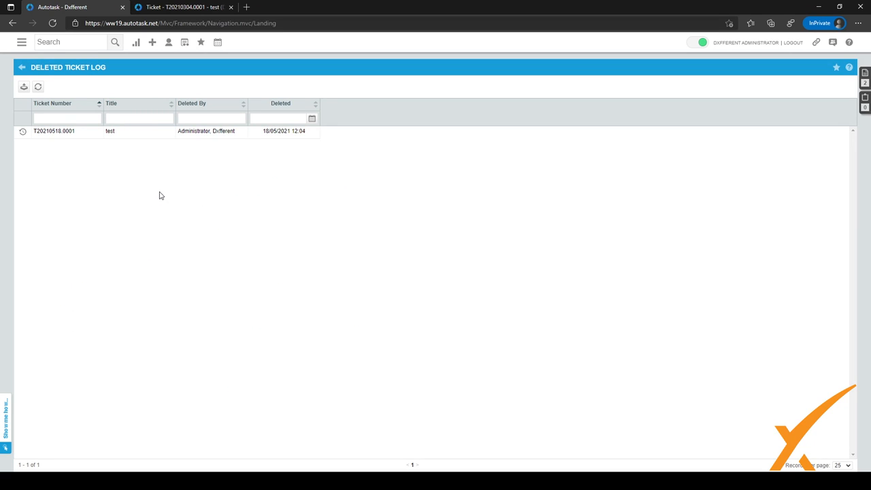
{"action": "mouse_move", "coordinate": [93, 140]}
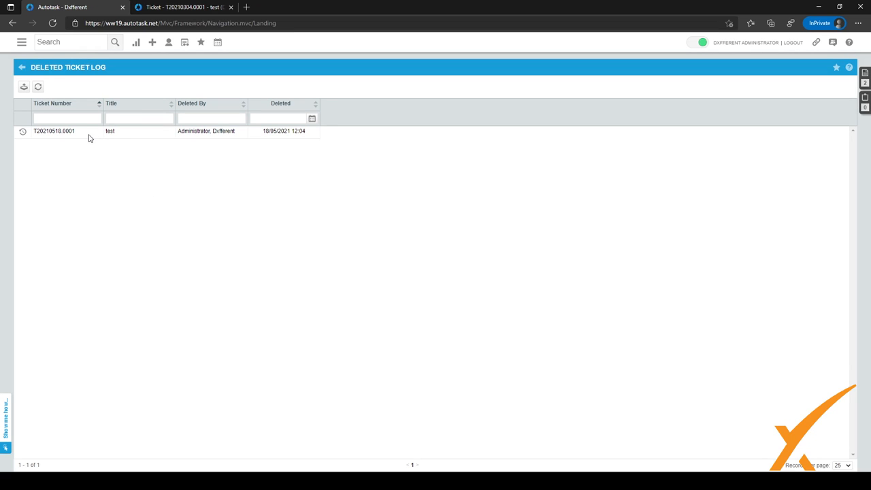
{"action": "double_click", "coordinate": [60, 131]}
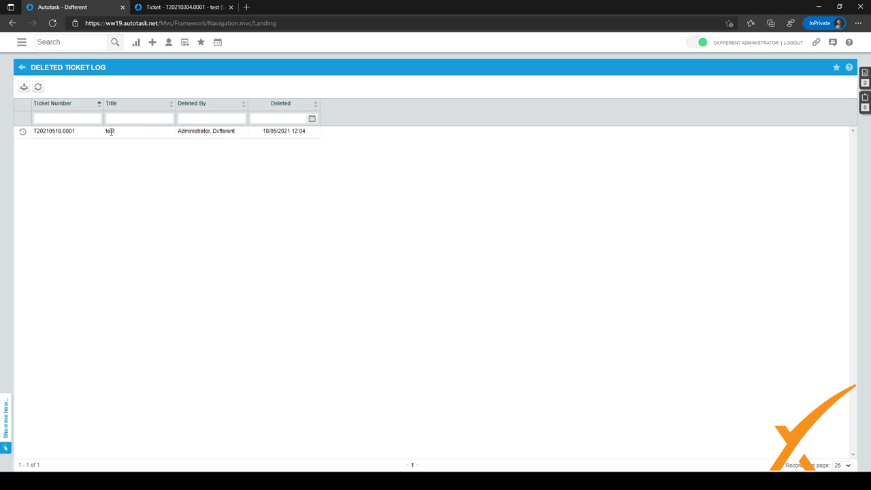
{"action": "double_click", "coordinate": [207, 131]}
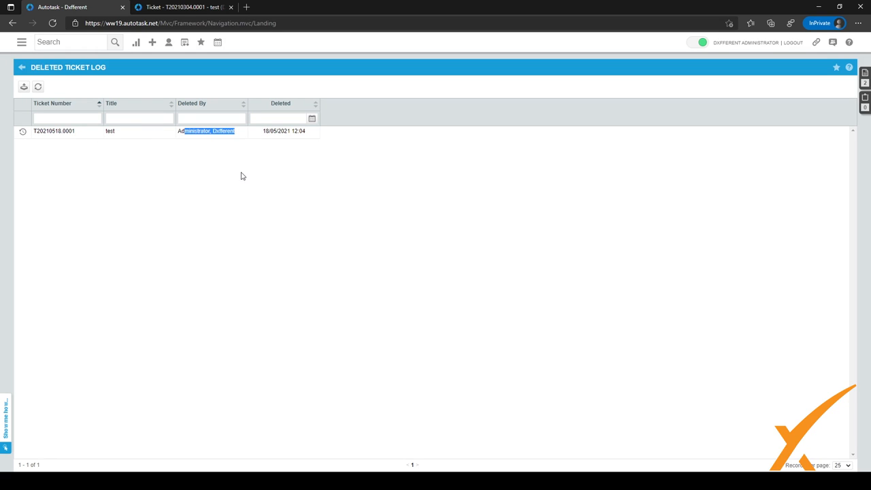
{"action": "mouse_move", "coordinate": [240, 162]}
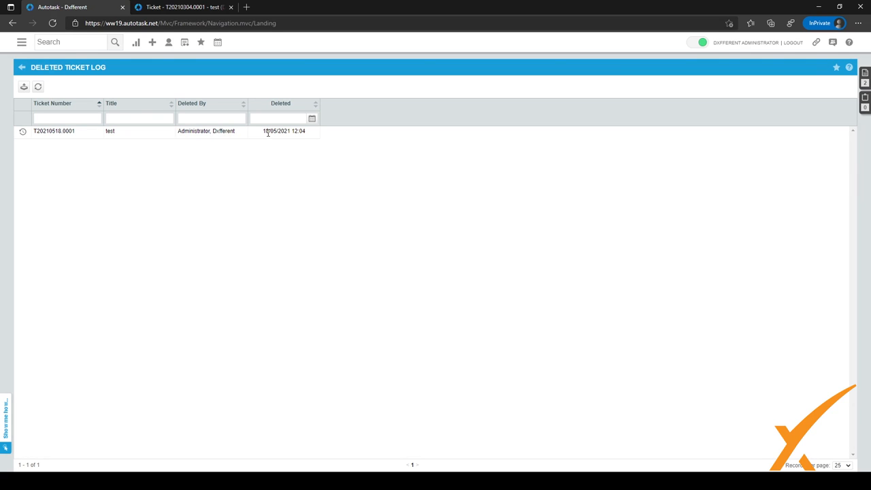
{"action": "double_click", "coordinate": [278, 131]}
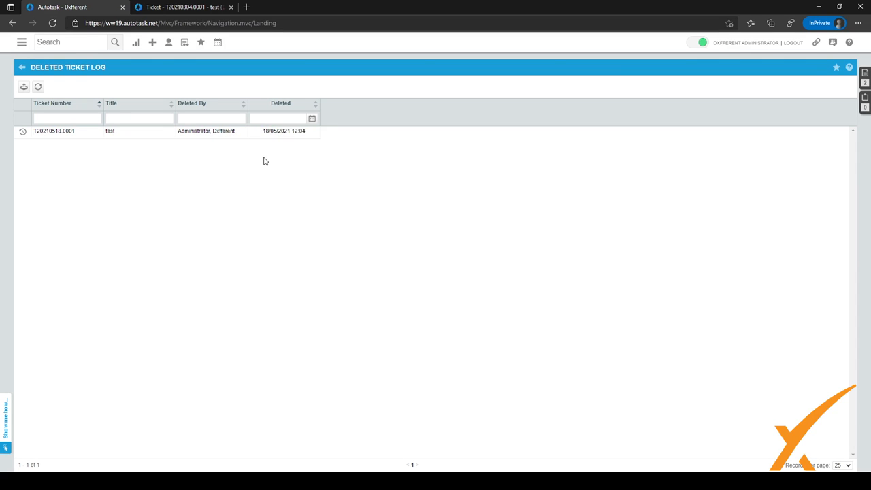
{"action": "mouse_move", "coordinate": [133, 101]}
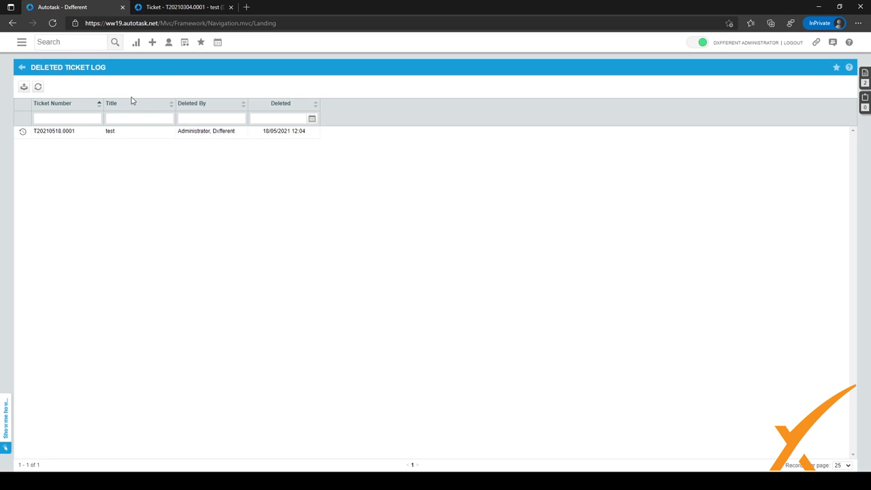
{"action": "mouse_move", "coordinate": [88, 85]}
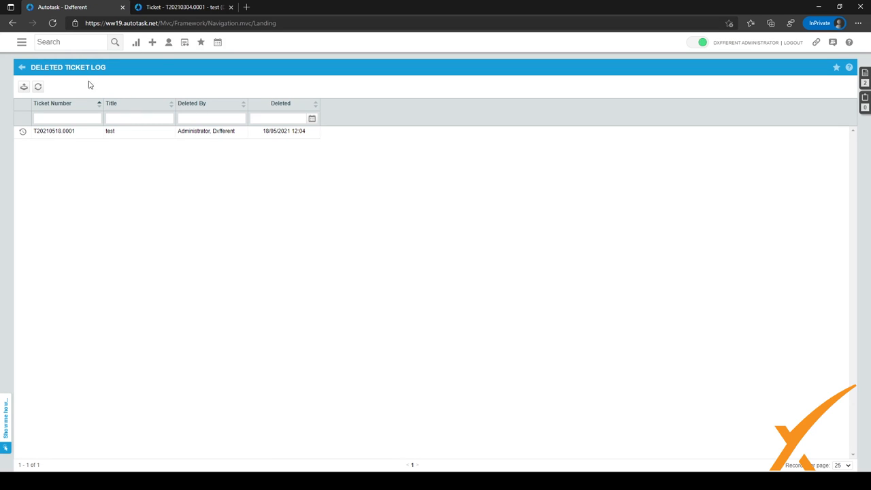
{"action": "mouse_move", "coordinate": [74, 79]}
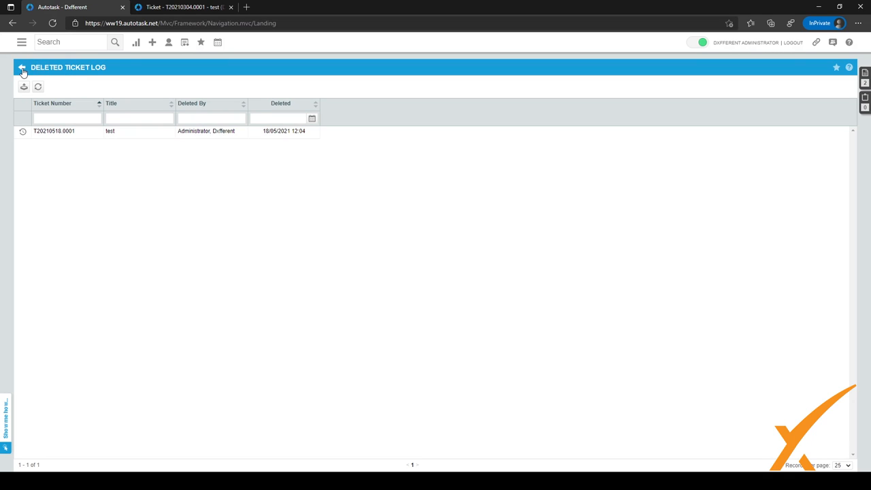
Step: Go back to Admin settings and bring up the Deleted Ticket Activity Log
{"action": "left_click", "coordinate": [21, 68]}
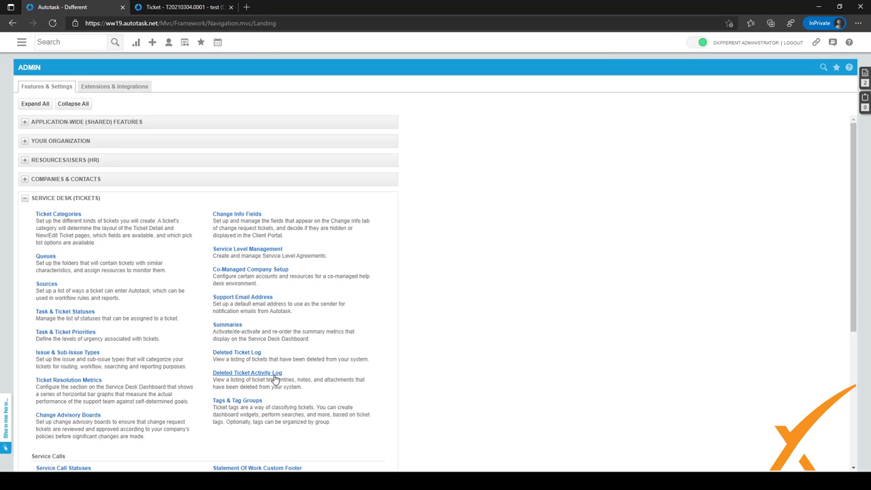
{"action": "left_click", "coordinate": [248, 373]}
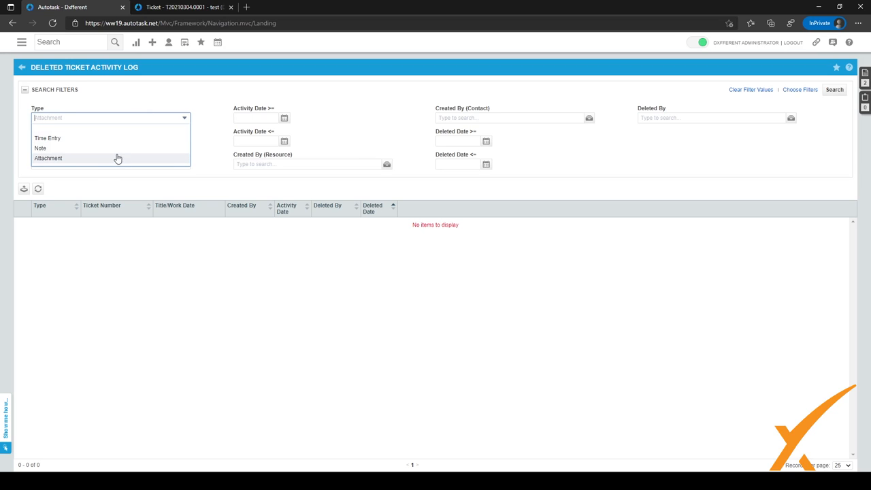
{"action": "mouse_move", "coordinate": [112, 162]}
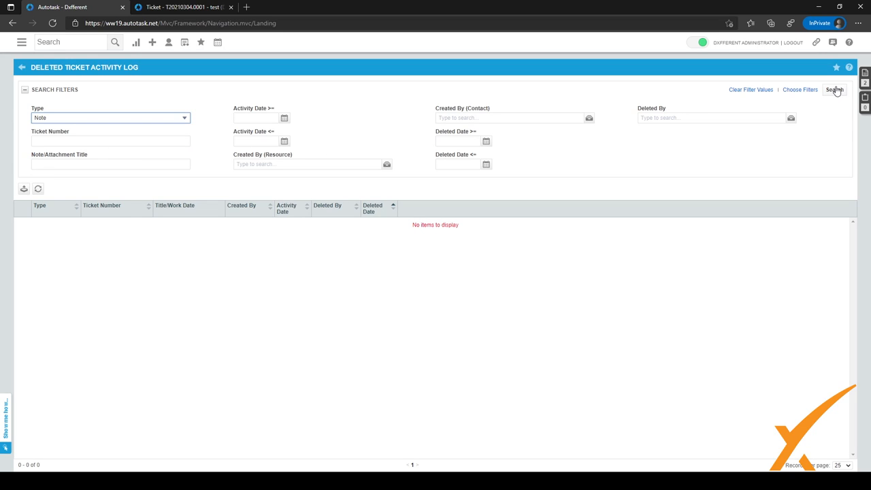
Step: Filter the activity log by Note and follow the link for deleted note 'test' on T20210304.0001
{"action": "left_click", "coordinate": [834, 90]}
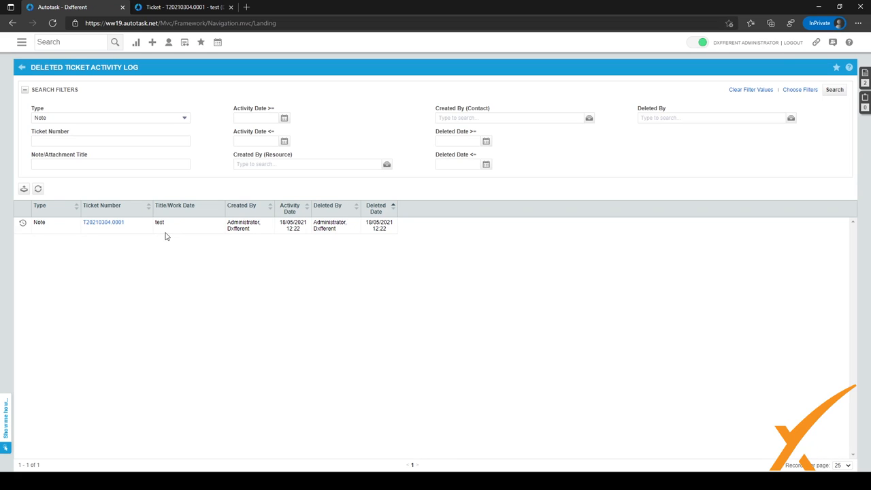
{"action": "double_click", "coordinate": [159, 223]}
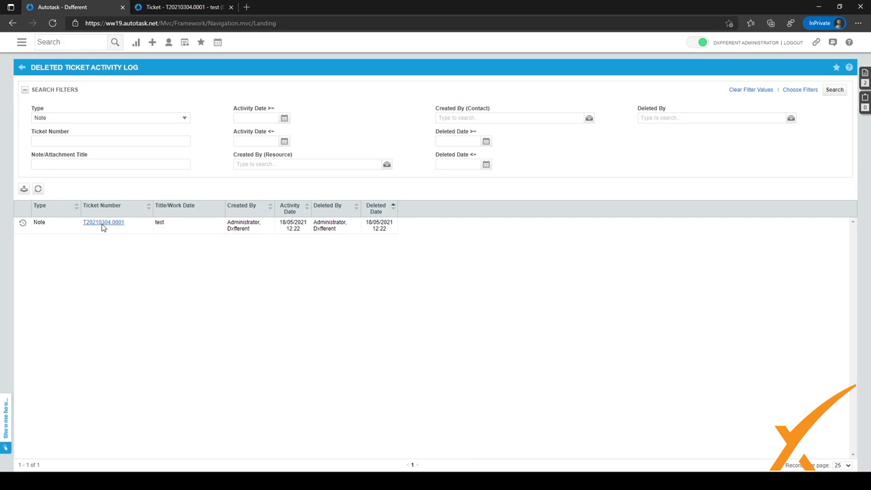
{"action": "left_click", "coordinate": [104, 222]}
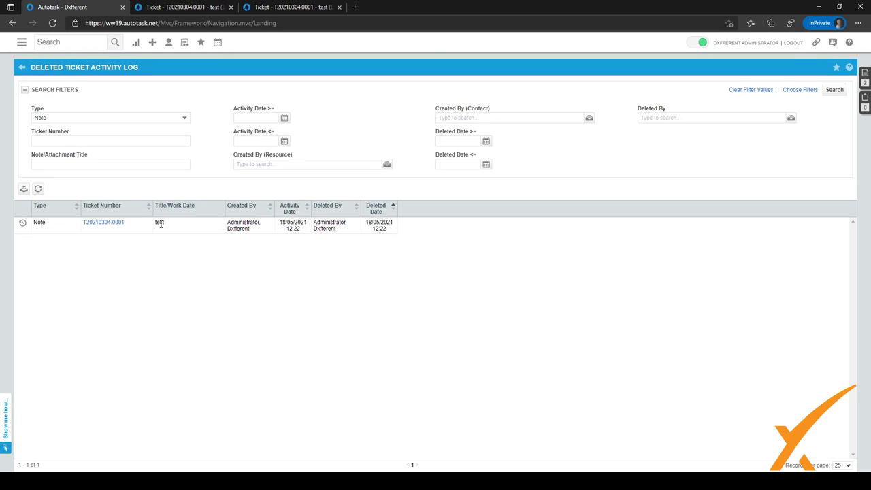
{"action": "mouse_move", "coordinate": [243, 227]}
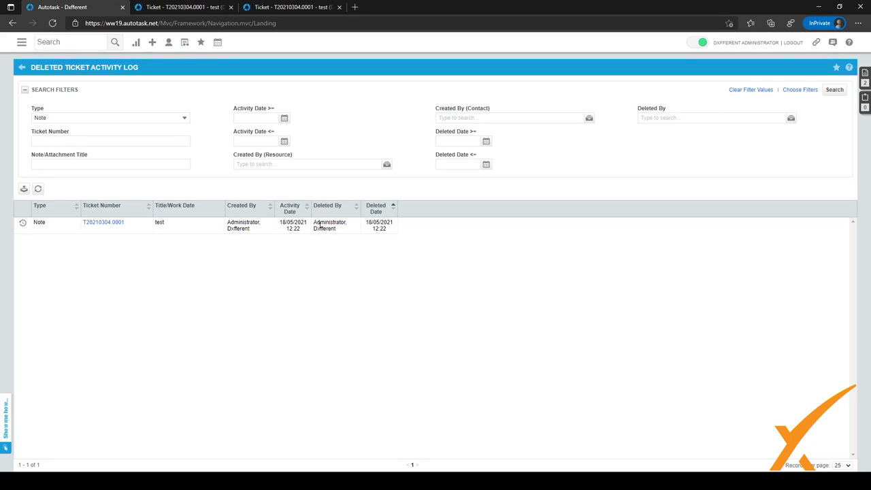
{"action": "mouse_move", "coordinate": [359, 232]}
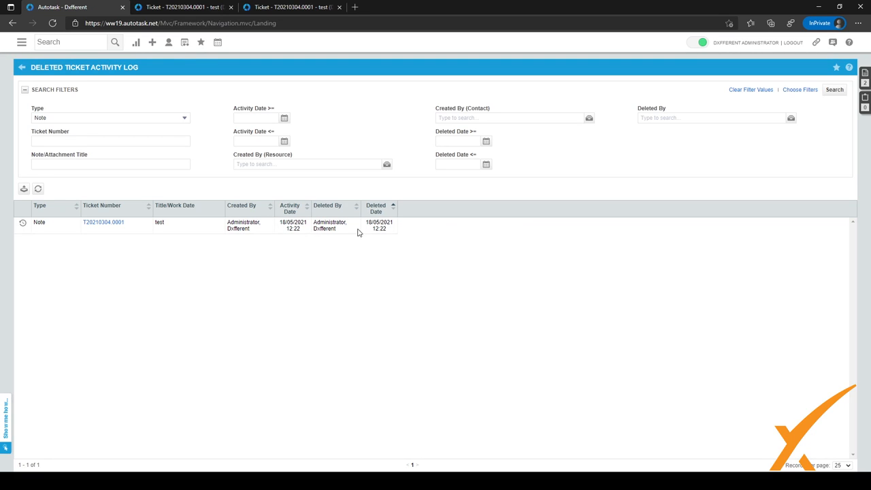
{"action": "mouse_move", "coordinate": [334, 223]}
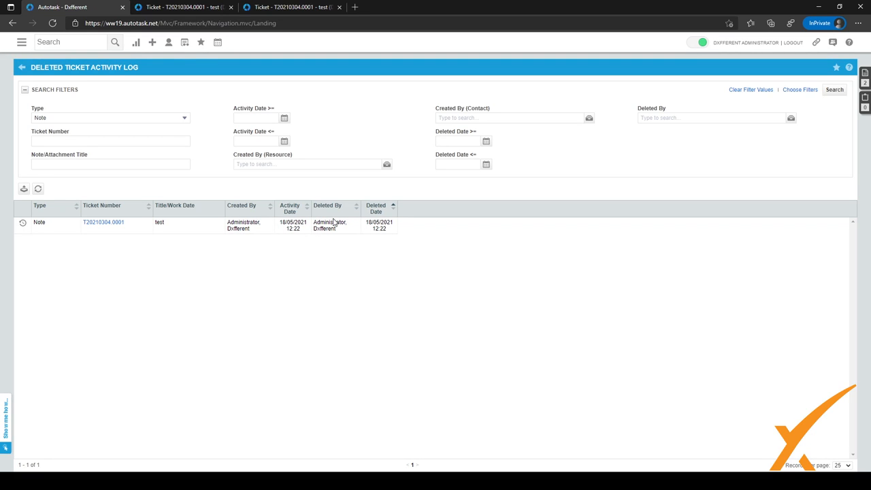